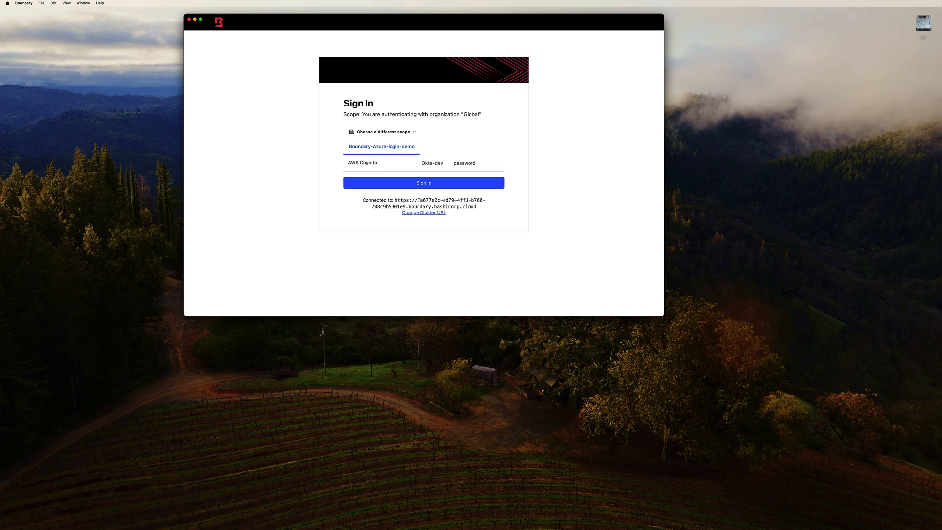
{"action": "mouse_move", "coordinate": [836, 117]}
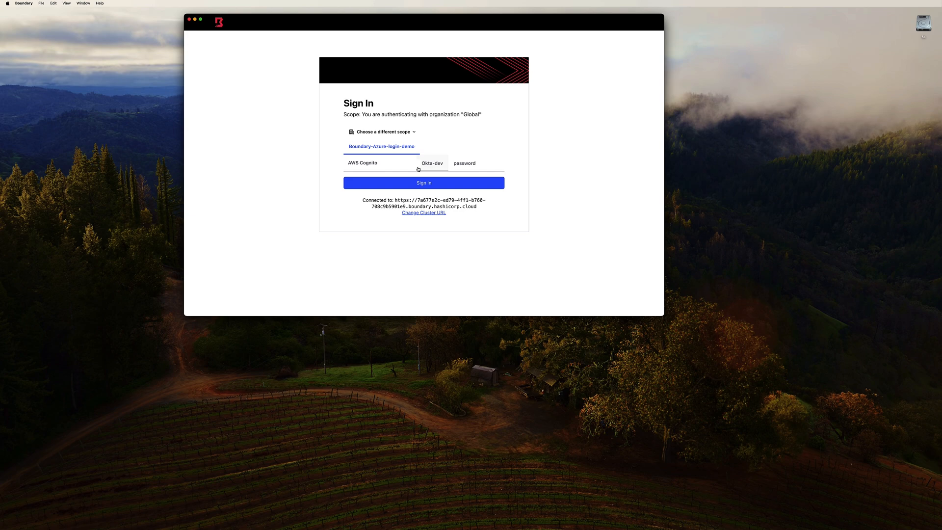
Step: Sign in through the Okta-dev provider so the six targets appear
{"action": "left_click", "coordinate": [423, 183]}
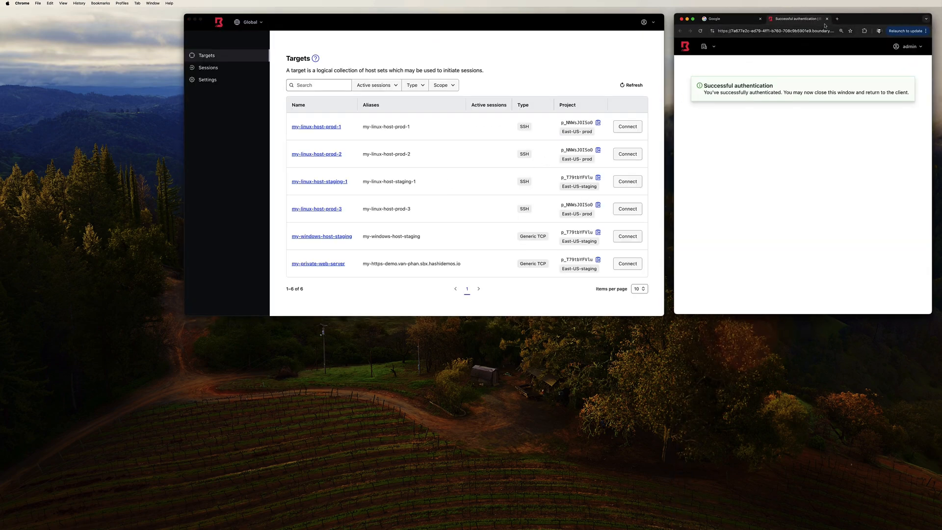
Step: Close the authentication page and filter targets to the East-US-staging project scope
{"action": "left_click", "coordinate": [827, 18]}
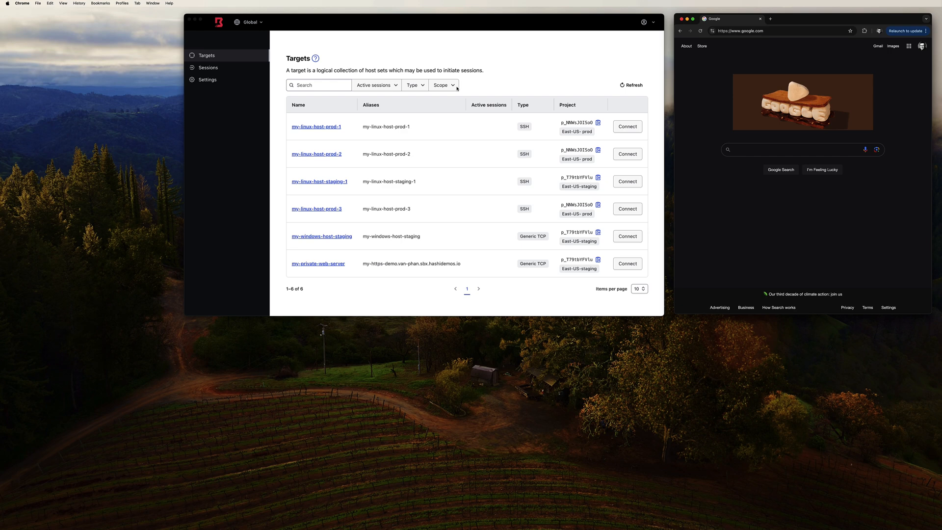
{"action": "left_click", "coordinate": [442, 84]}
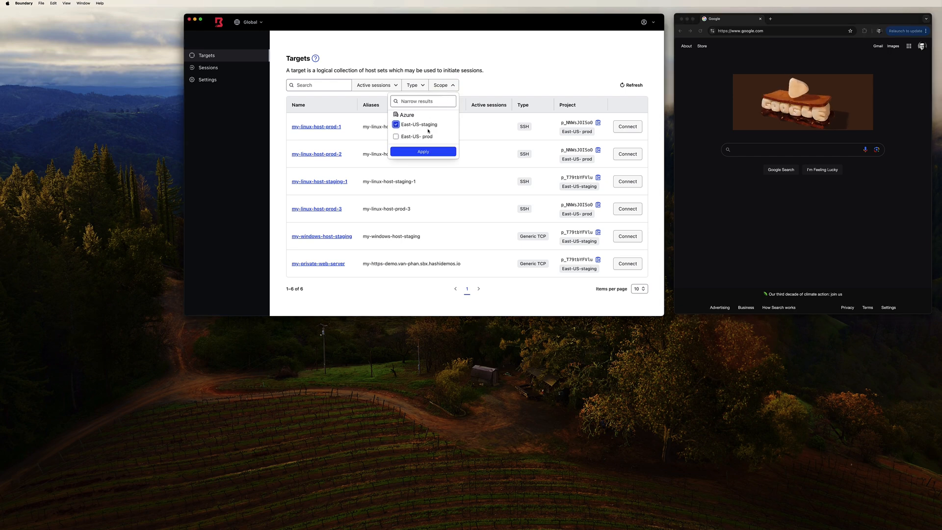
{"action": "left_click", "coordinate": [423, 152]}
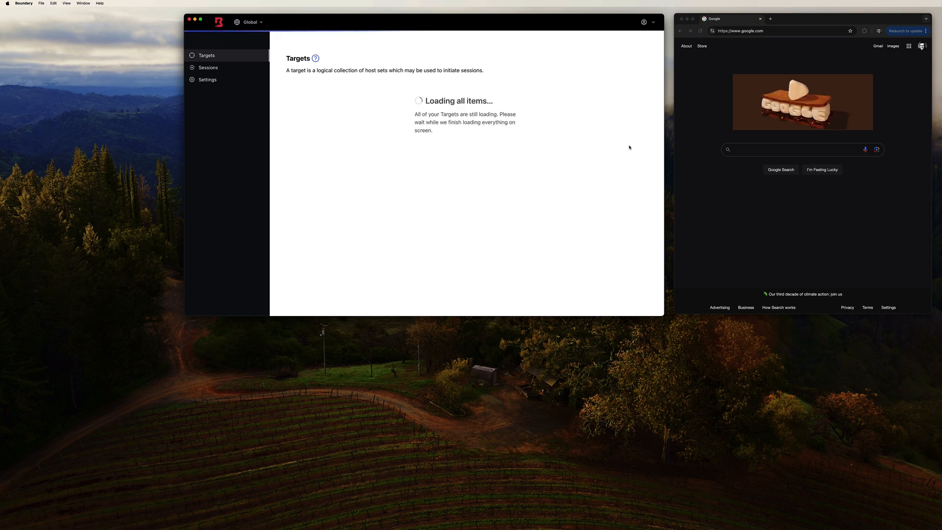
Step: Connect to my-linux-host-staging-1, check its built-in shell, and copy the local ssh command
{"action": "left_click", "coordinate": [208, 67]}
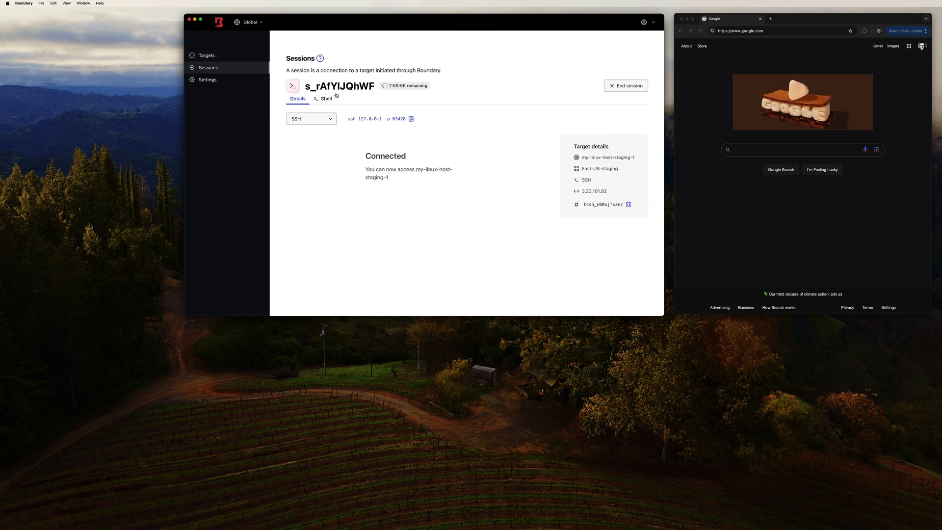
{"action": "left_click", "coordinate": [326, 98]}
{"action": "type", "text": "pwd"}
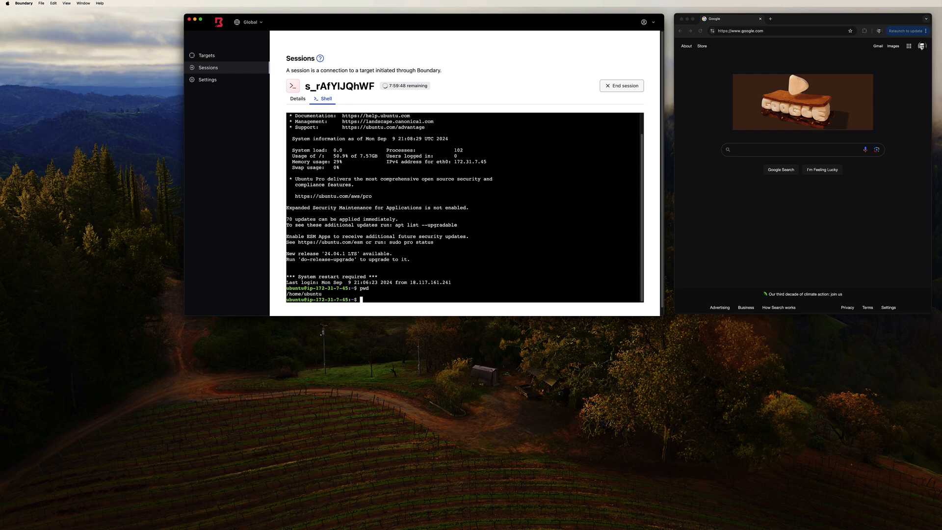
{"action": "left_click", "coordinate": [297, 98]}
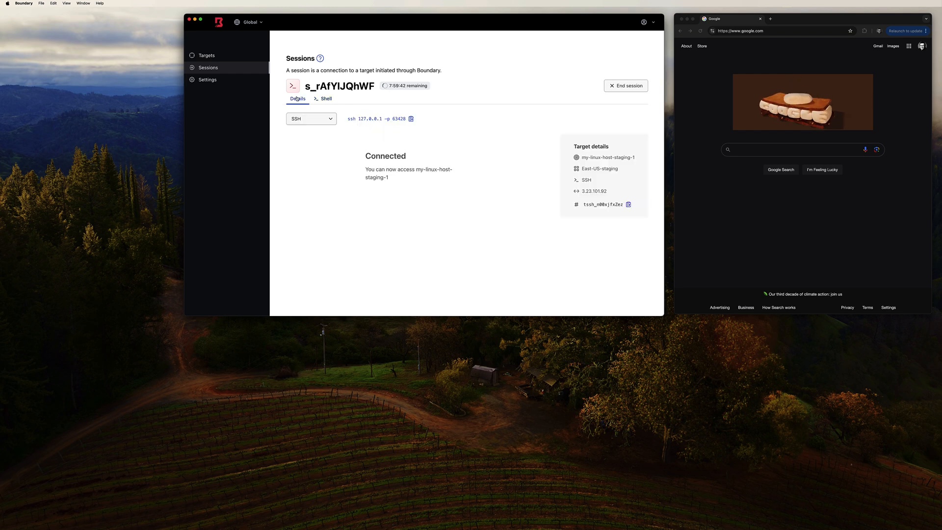
{"action": "left_click", "coordinate": [411, 118]}
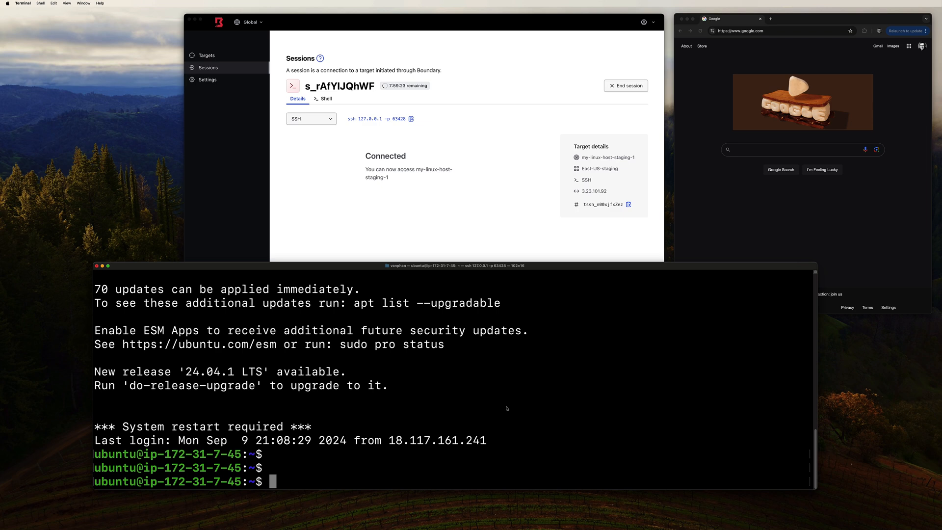
Step: Clear the remote shell and run pwd, which reports /home/ubuntu
{"action": "type", "text": "clear"}
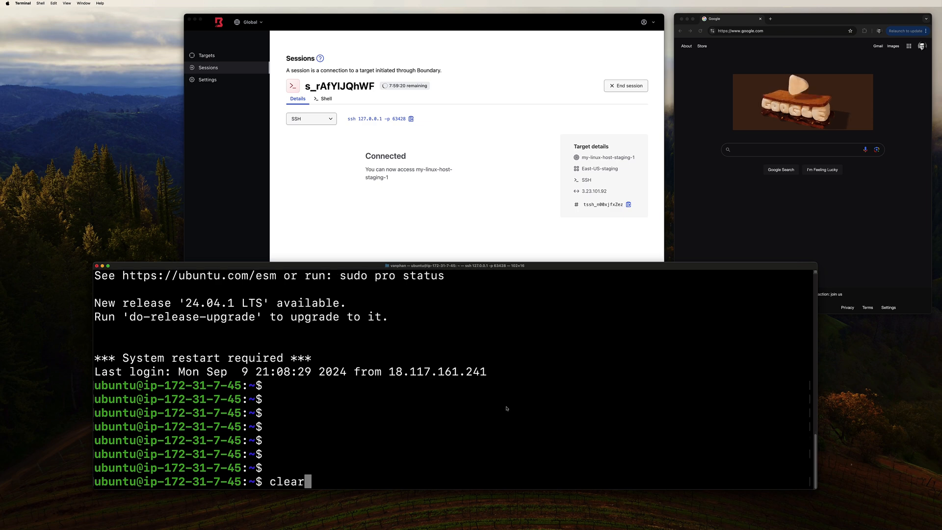
{"action": "key", "text": "Return"}
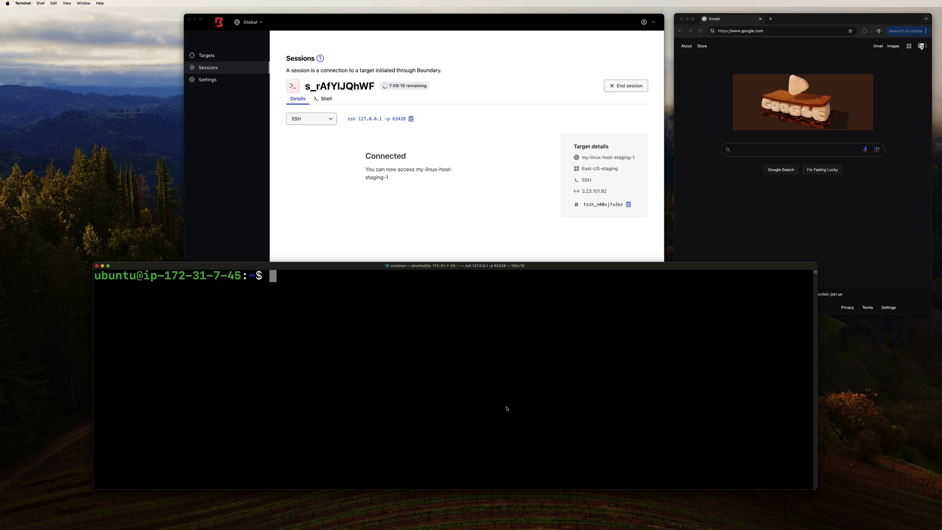
{"action": "type", "text": "pwd"}
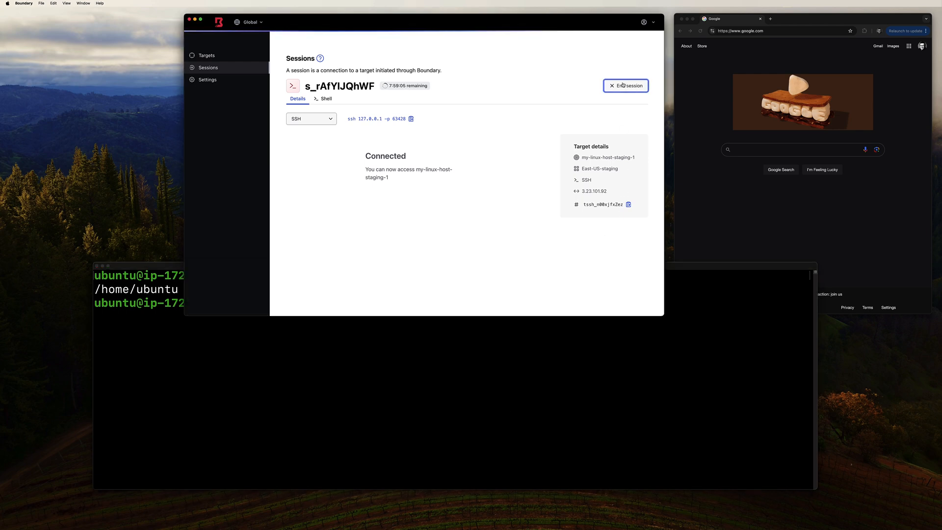
Step: End the staging SSH session, sign out of Boundary, and sign back in to the six-host list
{"action": "left_click", "coordinate": [625, 85]}
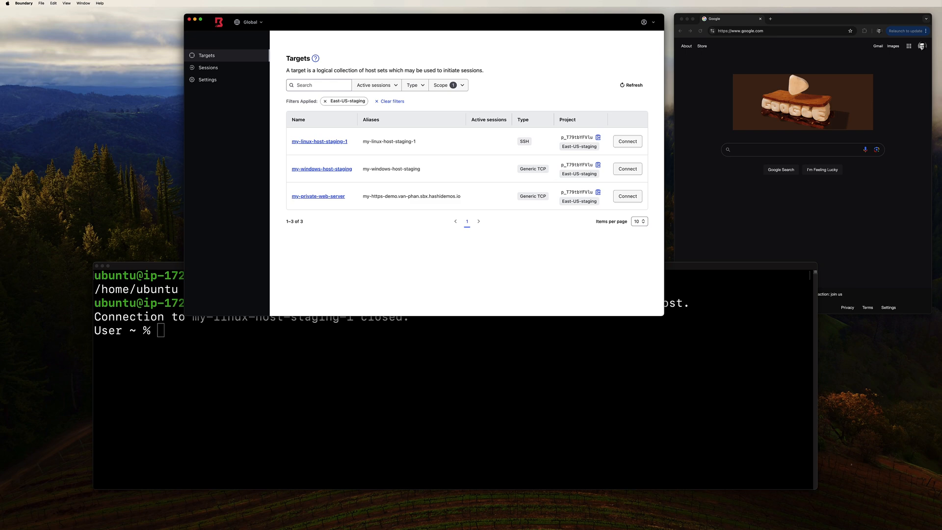
{"action": "left_click", "coordinate": [643, 22]}
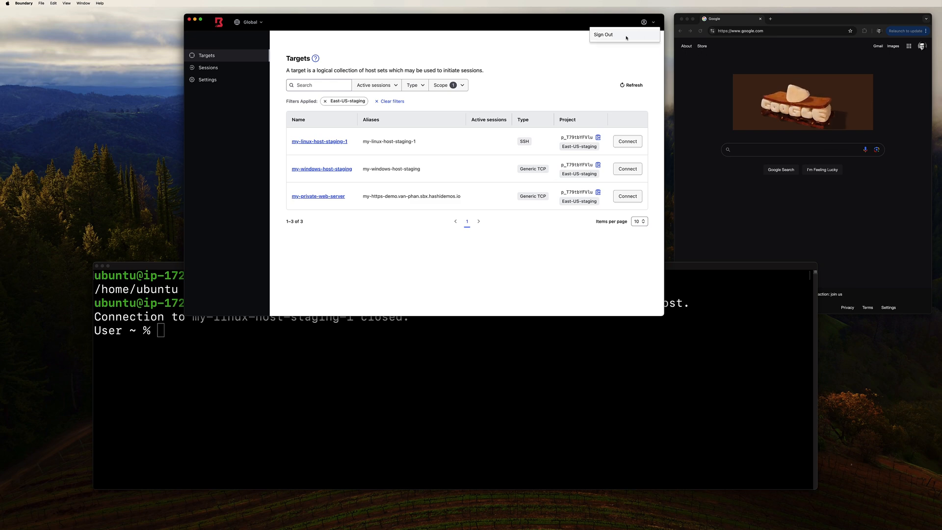
{"action": "left_click", "coordinate": [602, 34]}
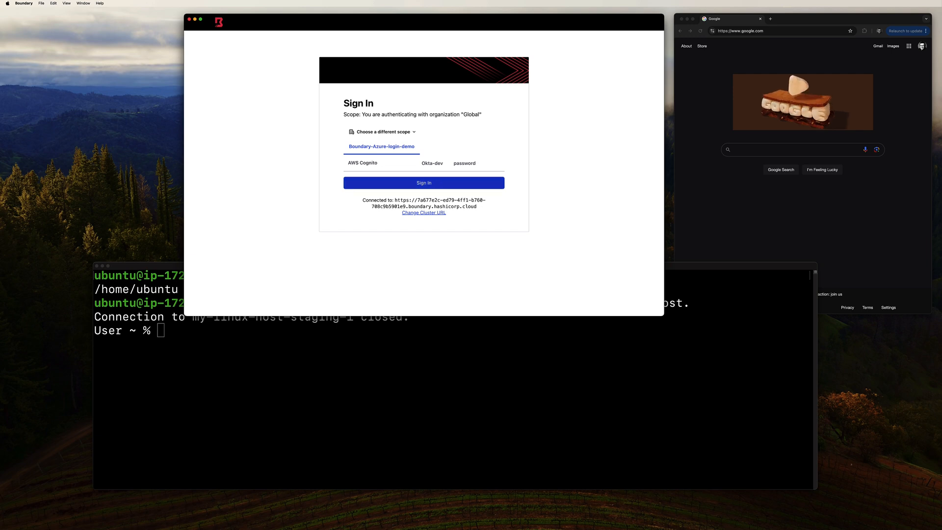
{"action": "left_click", "coordinate": [423, 183]}
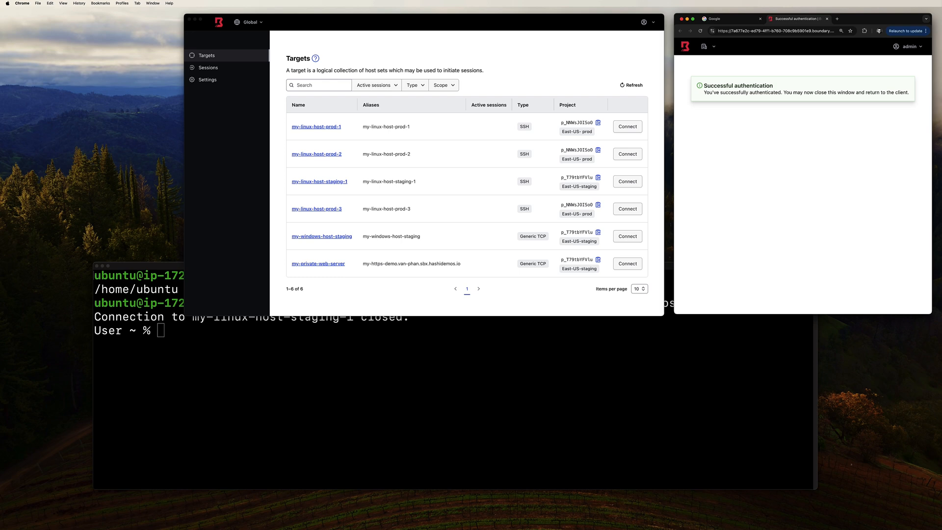
Step: Filter targets to East-US-staging again, showing three targets, and clear the Terminal
{"action": "left_click", "coordinate": [443, 85]}
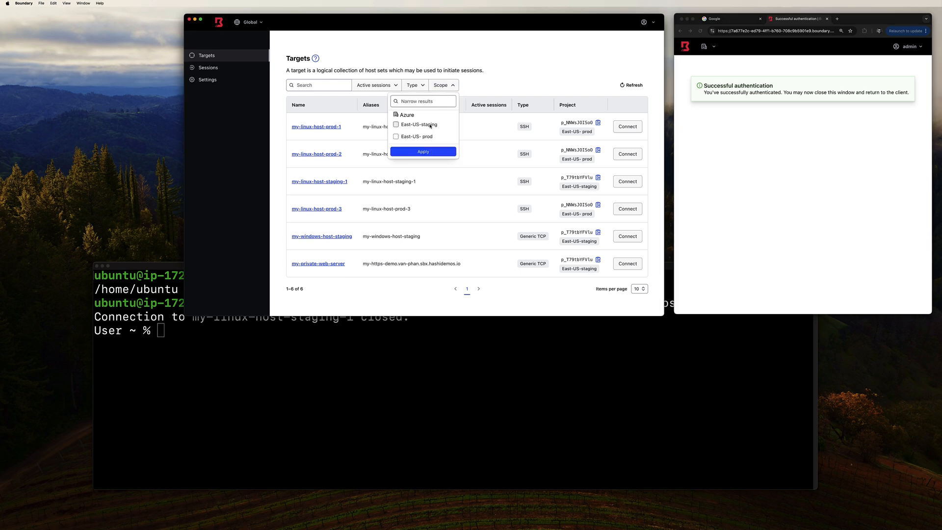
{"action": "left_click", "coordinate": [423, 151]}
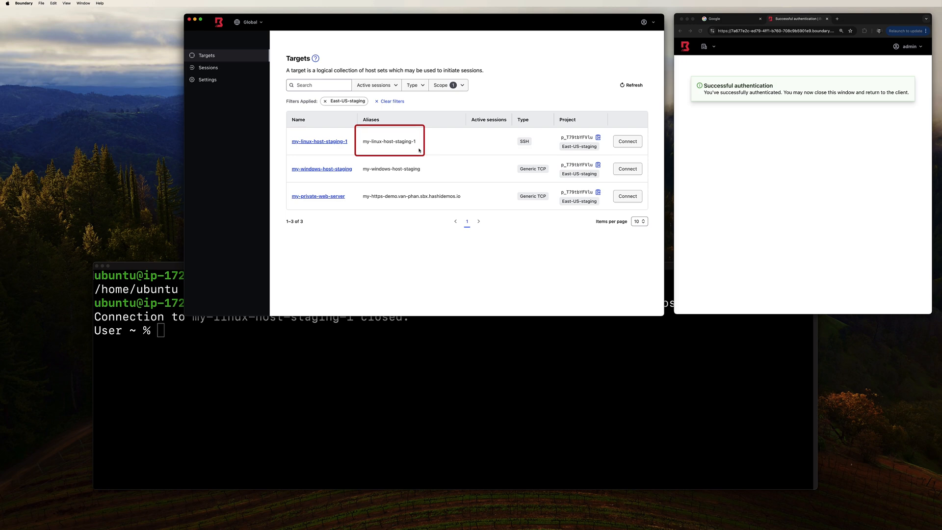
{"action": "mouse_move", "coordinate": [420, 145]}
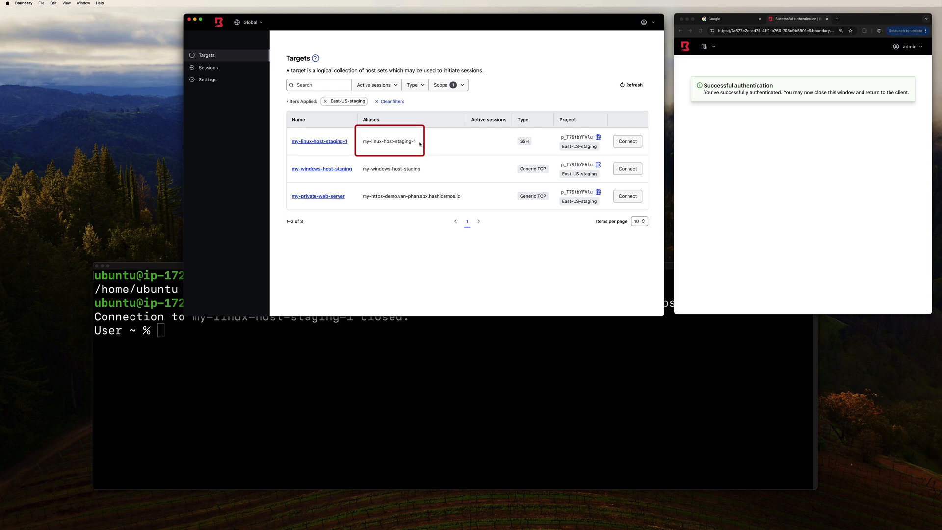
{"action": "type", "text": "cl"}
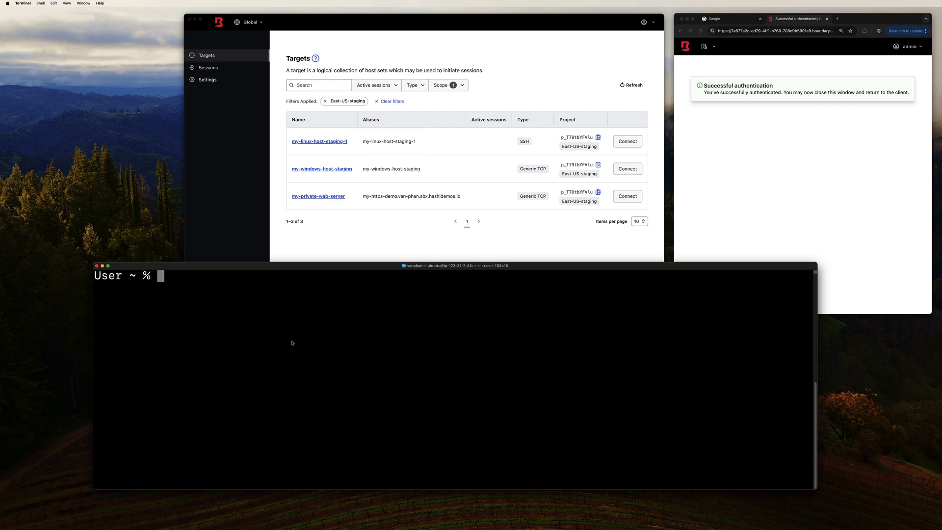
Step: SSH to the my-linux-host-staging-1 alias, run pwd returning /home/ubuntu, and view Sessions
{"action": "type", "text": "ssh"}
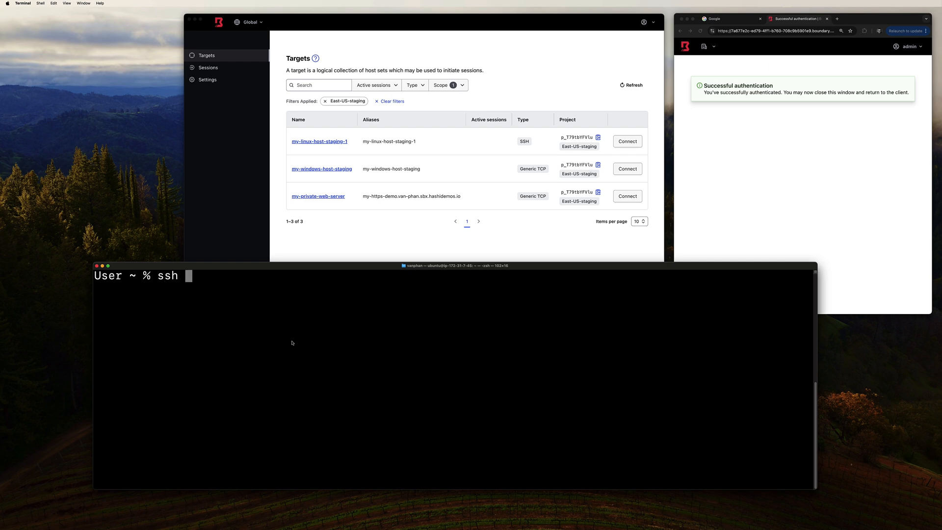
{"action": "type", "text": "my-linux-host-staging-1"}
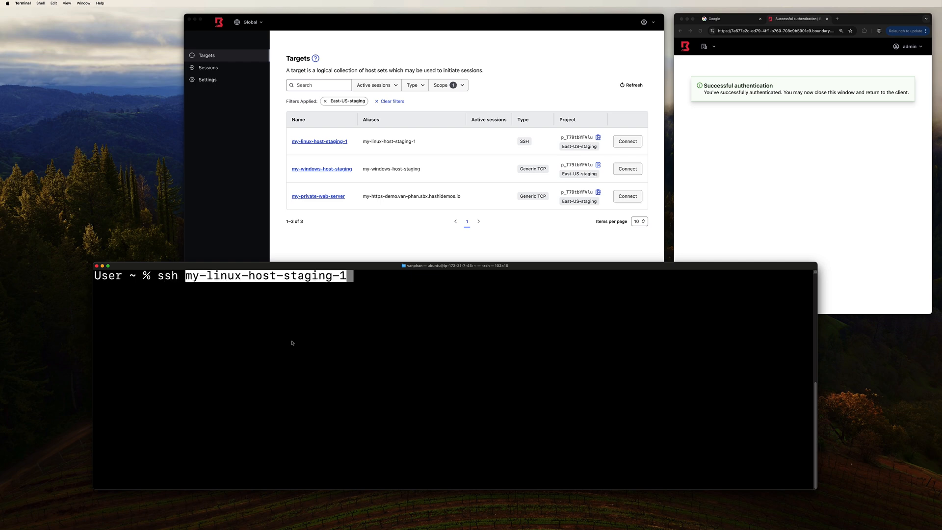
{"action": "key", "text": "Return"}
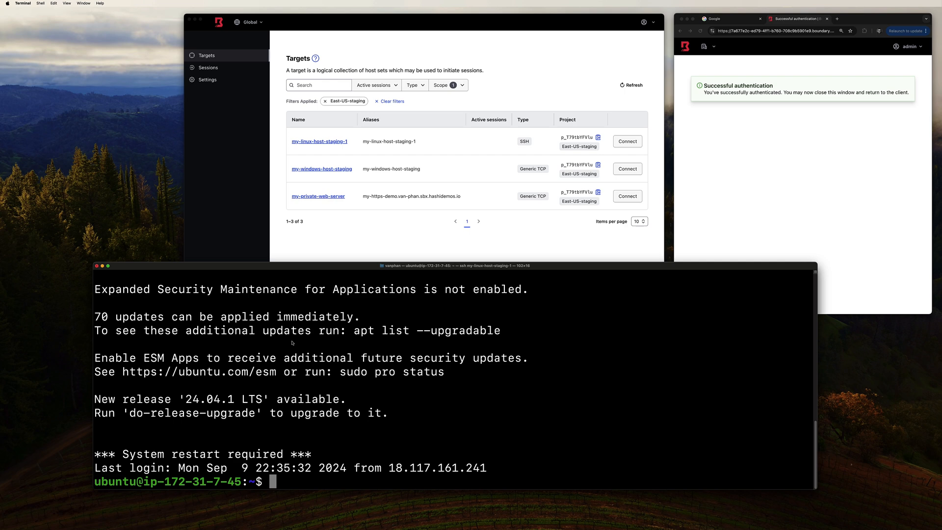
{"action": "type", "text": "p"}
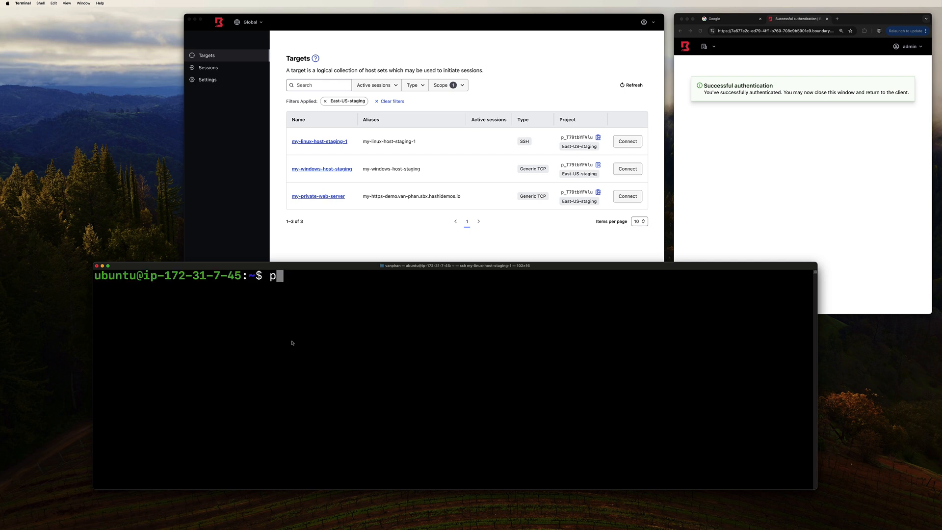
{"action": "key", "text": "Return"}
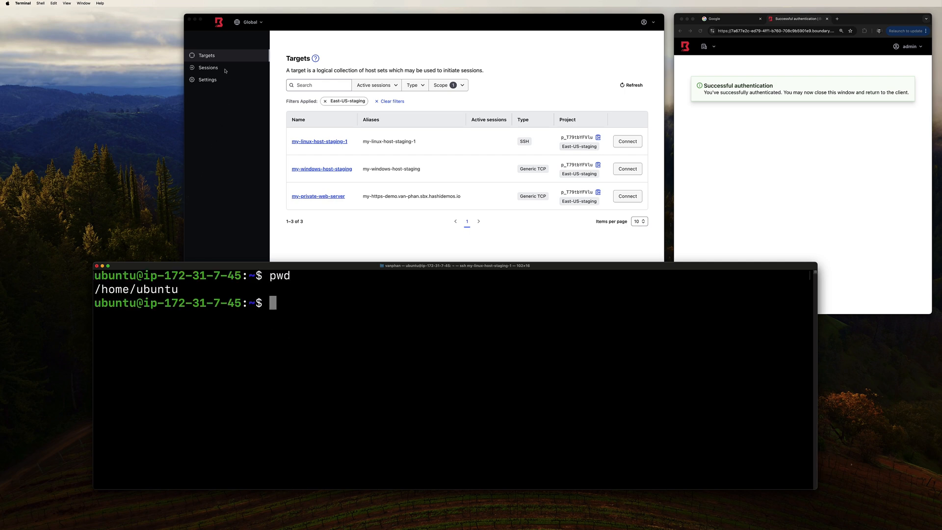
{"action": "left_click", "coordinate": [208, 67]}
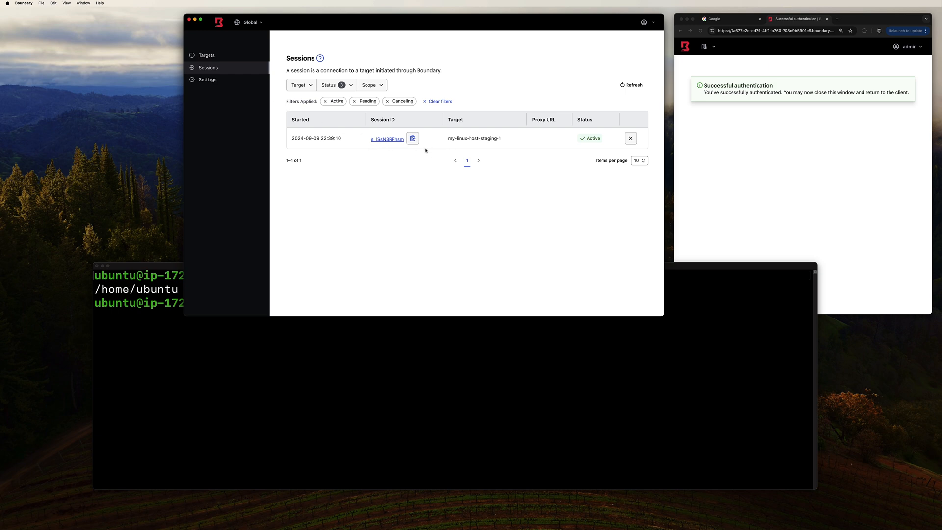
{"action": "mouse_move", "coordinate": [604, 146]}
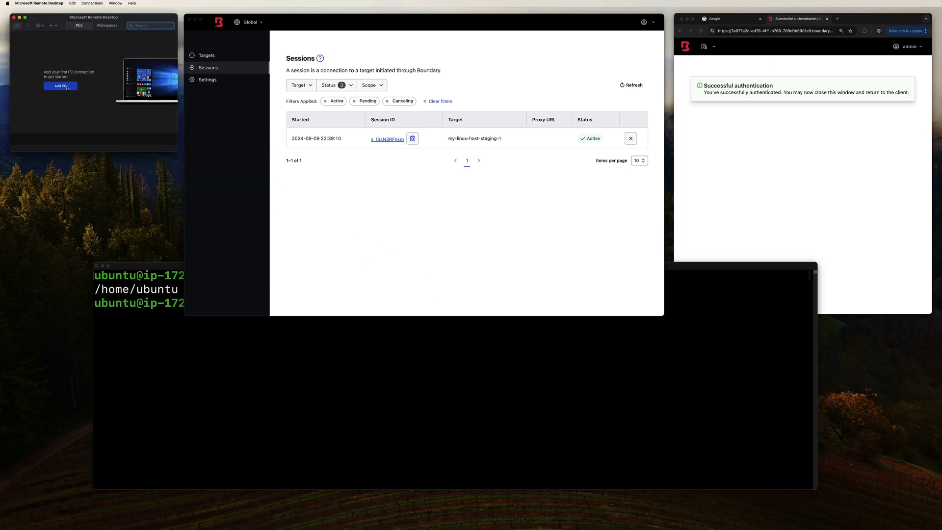
Step: Add a PC named my-windows-host-staging from the Boundary alias and start connecting to it
{"action": "left_click", "coordinate": [59, 86]}
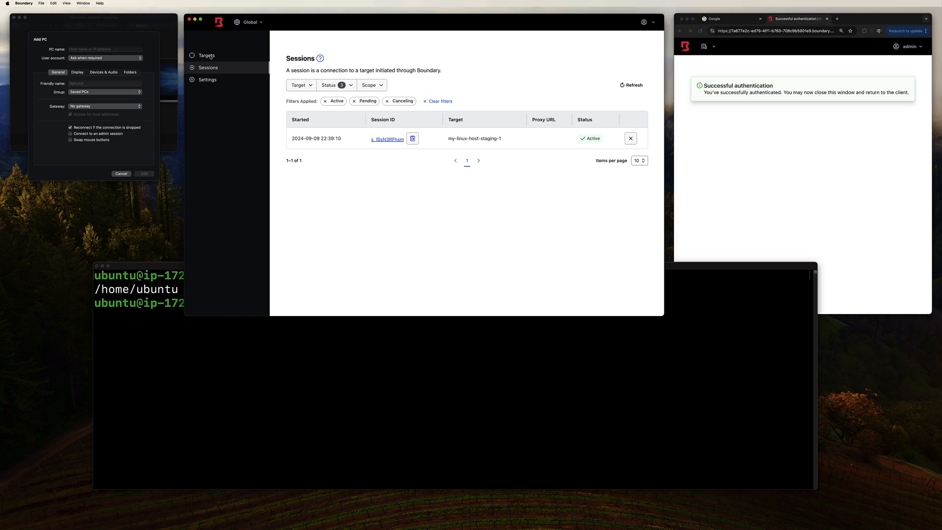
{"action": "left_click", "coordinate": [206, 55]}
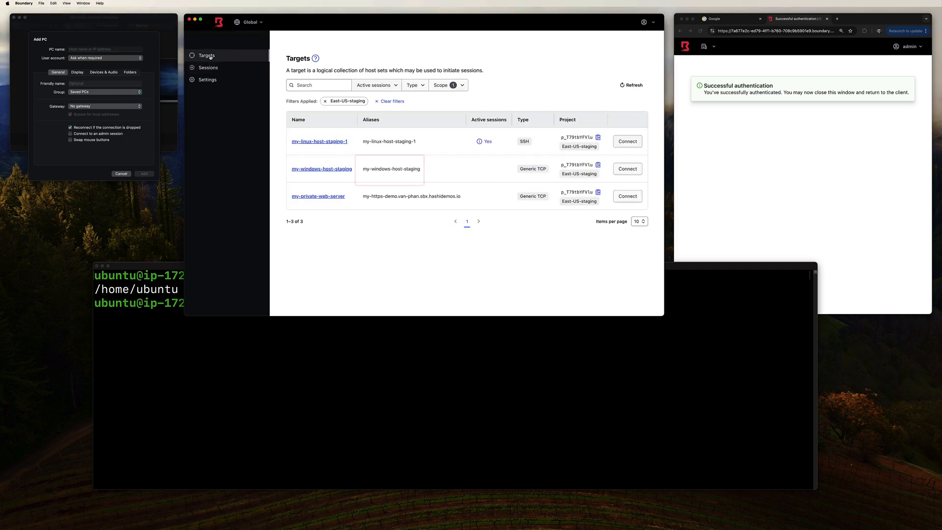
{"action": "double_click", "coordinate": [406, 168]}
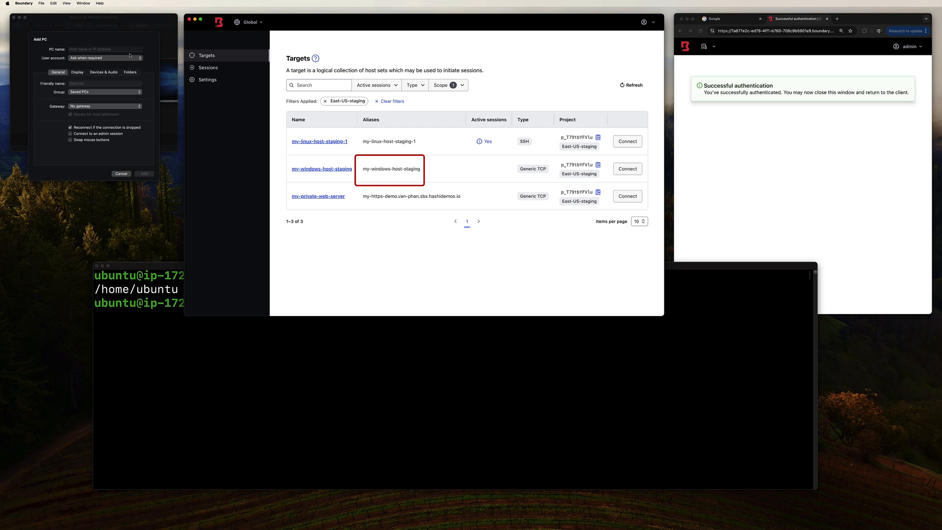
{"action": "type", "text": "my-windows-host-staging"}
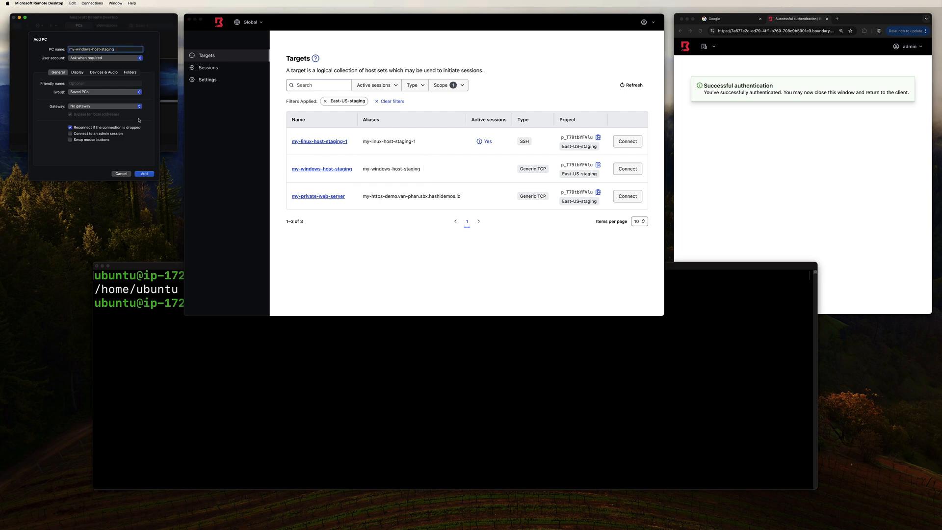
{"action": "left_click", "coordinate": [144, 174]}
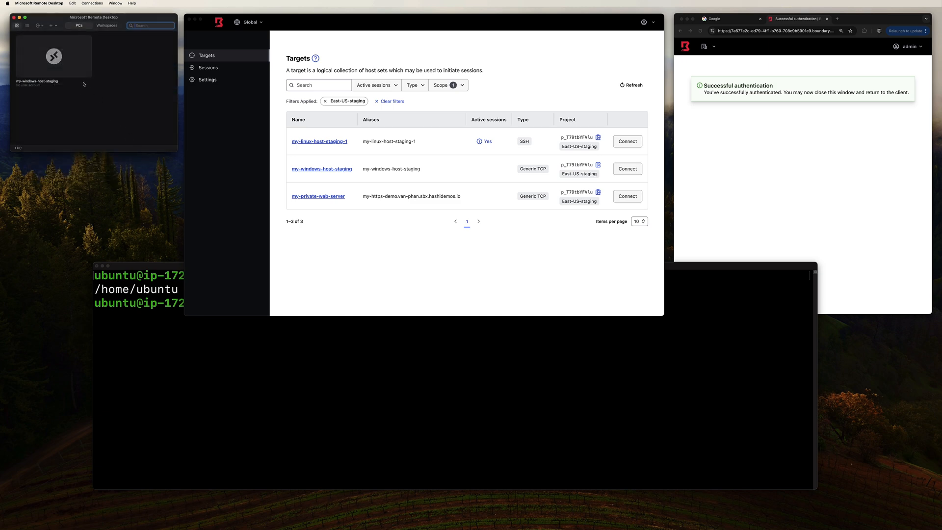
{"action": "left_click", "coordinate": [626, 169]}
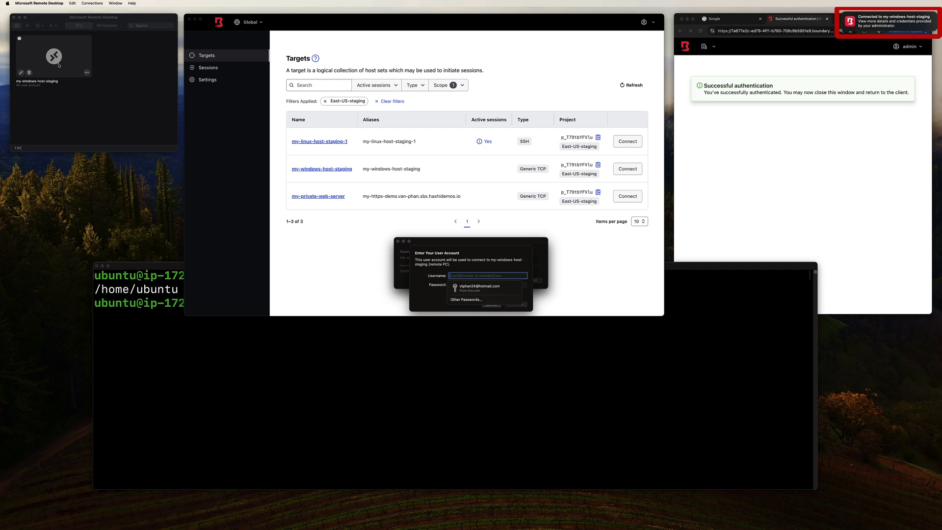
{"action": "mouse_move", "coordinate": [773, 53]}
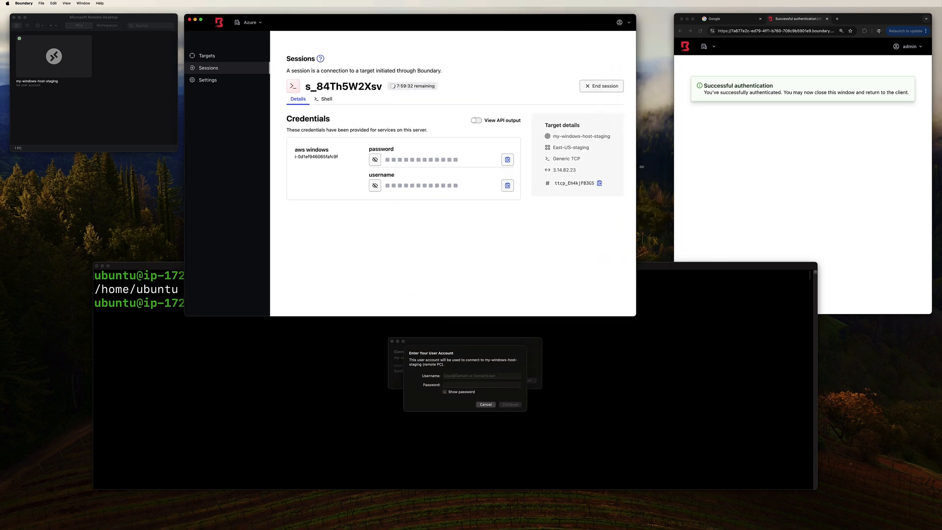
Step: Log in to my-windows-host-staging with the Boundary-brokered username and password, reaching its desktop
{"action": "left_click", "coordinate": [527, 185]}
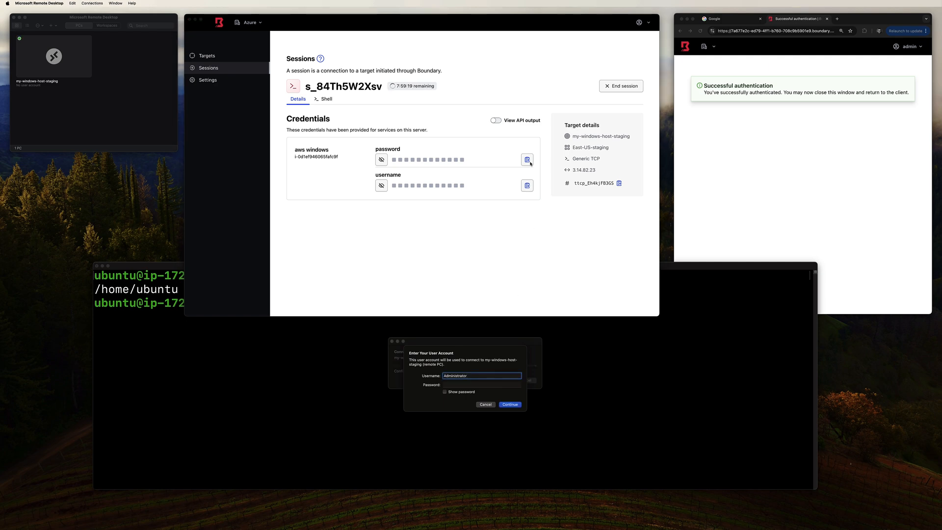
{"action": "left_click", "coordinate": [480, 385]}
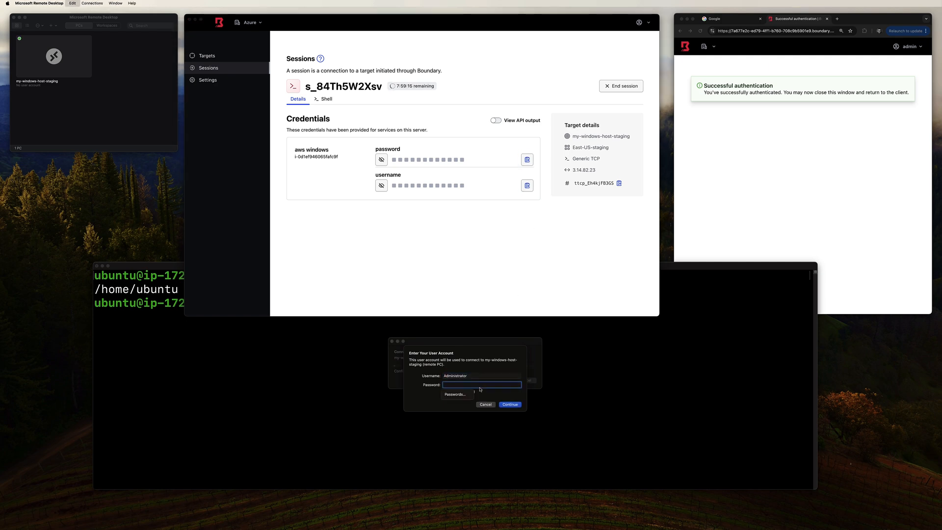
{"action": "left_click", "coordinate": [509, 404]}
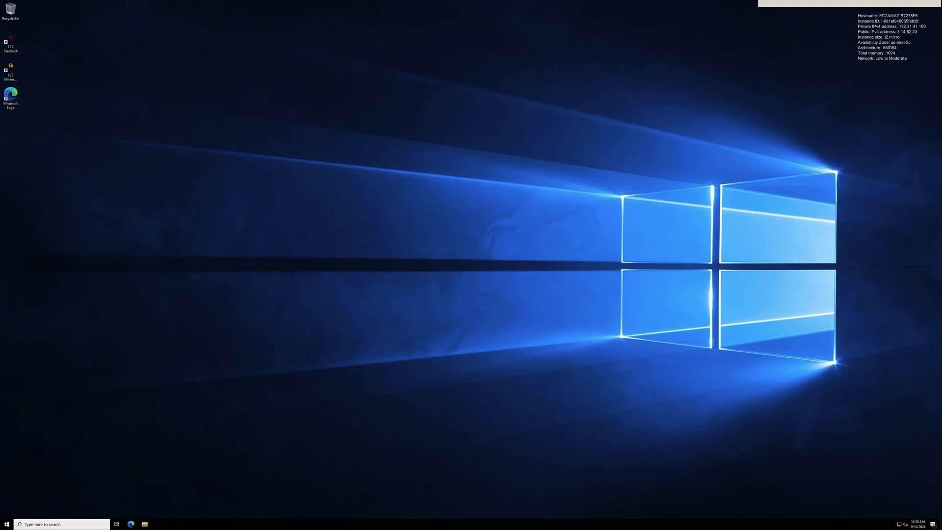
{"action": "right_click", "coordinate": [6, 523]}
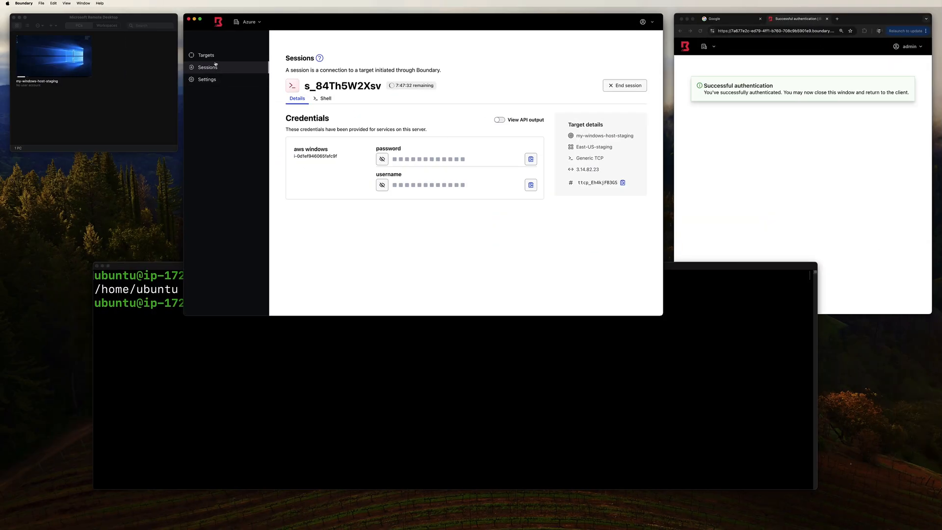
Step: Return to the targets list and select the my-private-web-server alias to copy it
{"action": "left_click", "coordinate": [206, 55]}
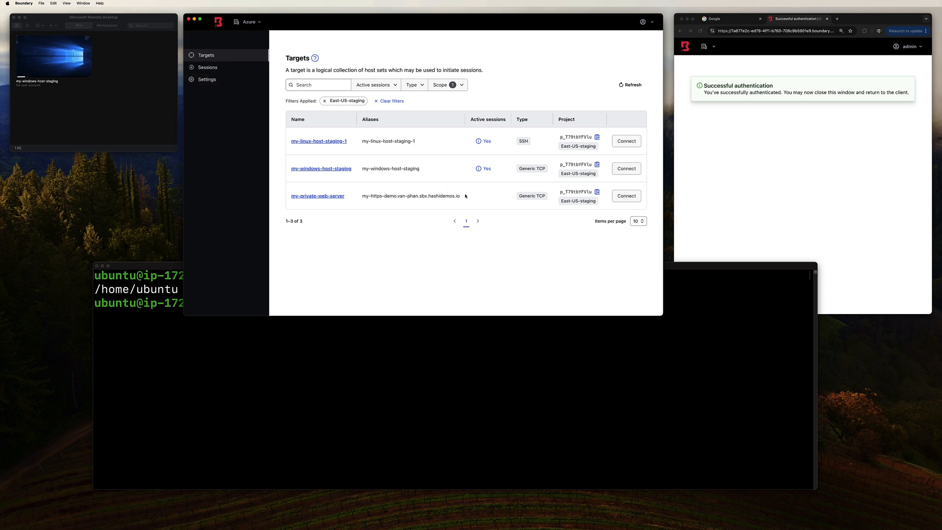
{"action": "double_click", "coordinate": [412, 195]}
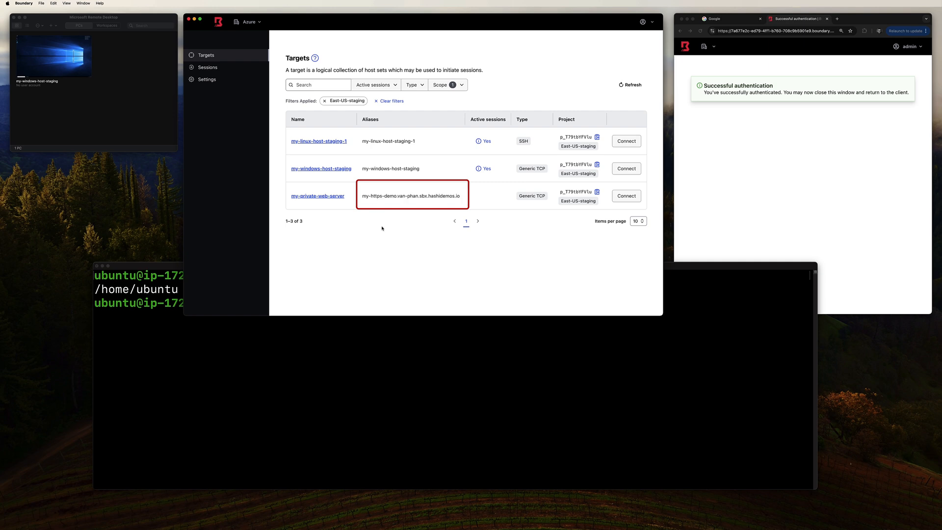
{"action": "mouse_move", "coordinate": [736, 78]}
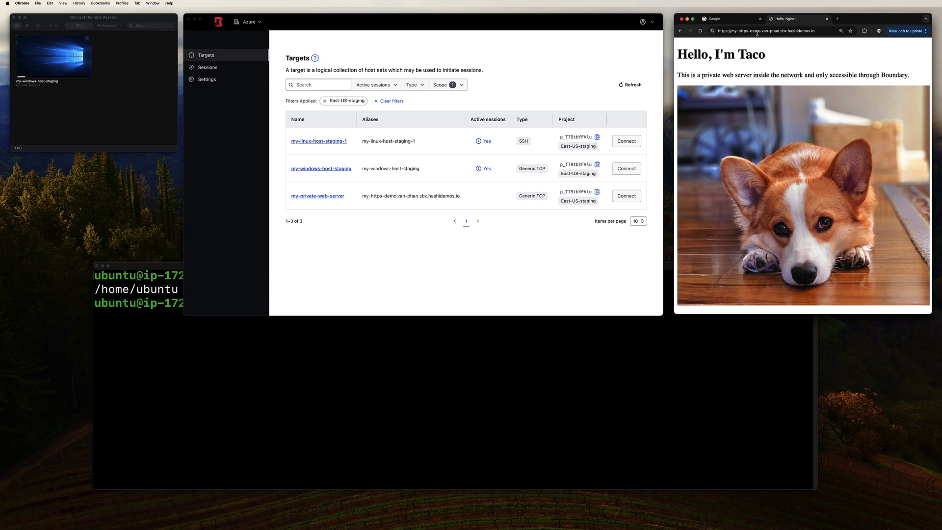
Step: Sign out of Boundary Desktop from the account menu, closing the SSH session
{"action": "left_click", "coordinate": [420, 180]}
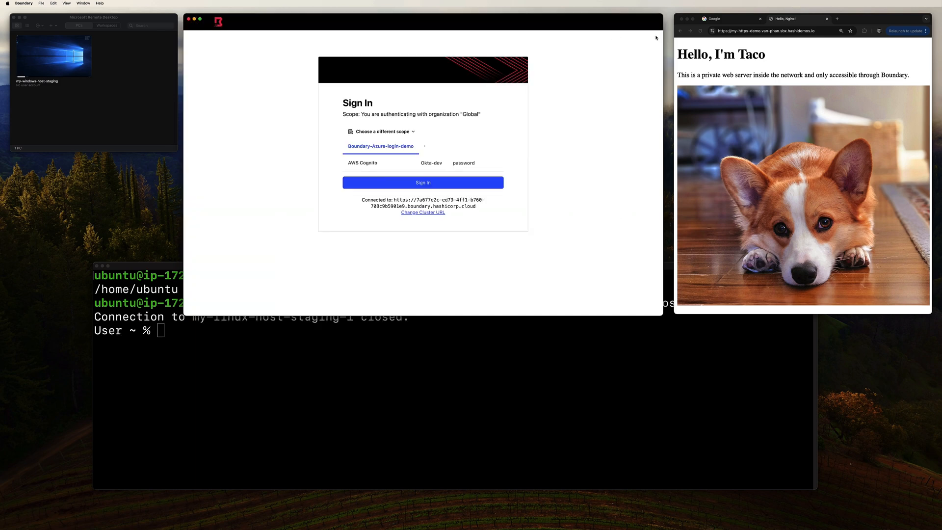
Step: Retry the web page reload, ssh my-linux-host-staging-1, and the Windows RDP connection after sign-out
{"action": "left_click", "coordinate": [700, 31]}
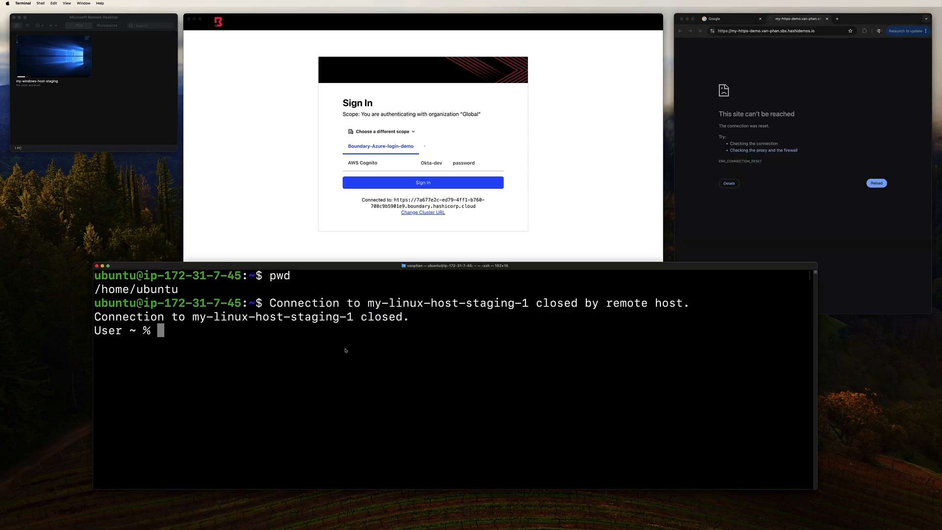
{"action": "type", "text": "ssh my-linux-host-staging-1"}
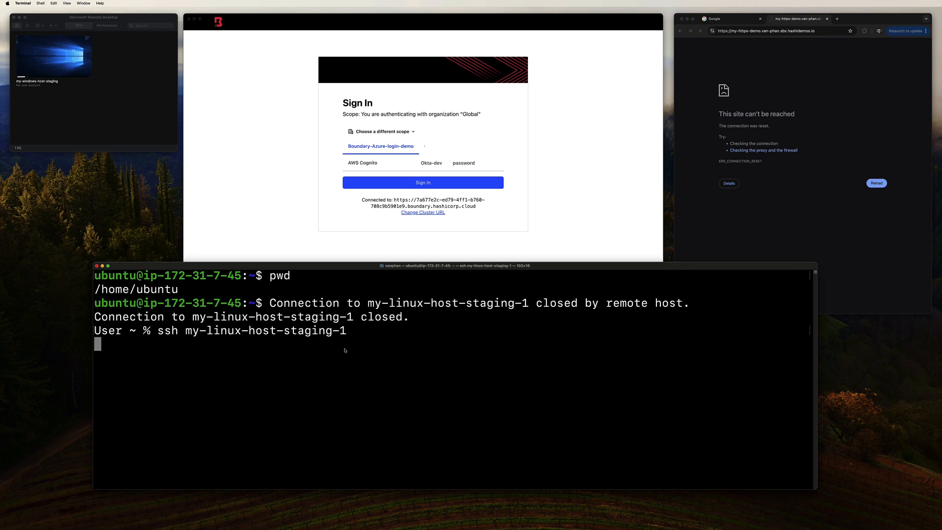
{"action": "key", "text": "Return"}
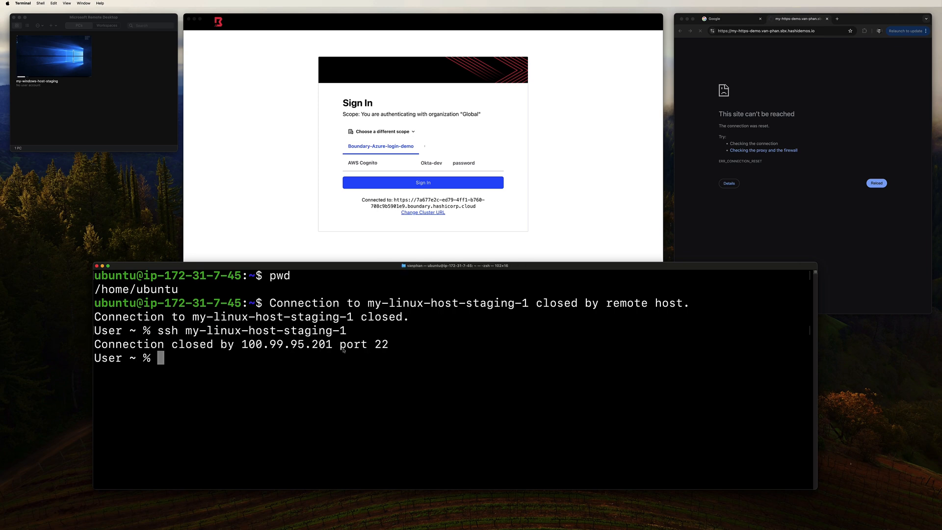
{"action": "double_click", "coordinate": [53, 53]}
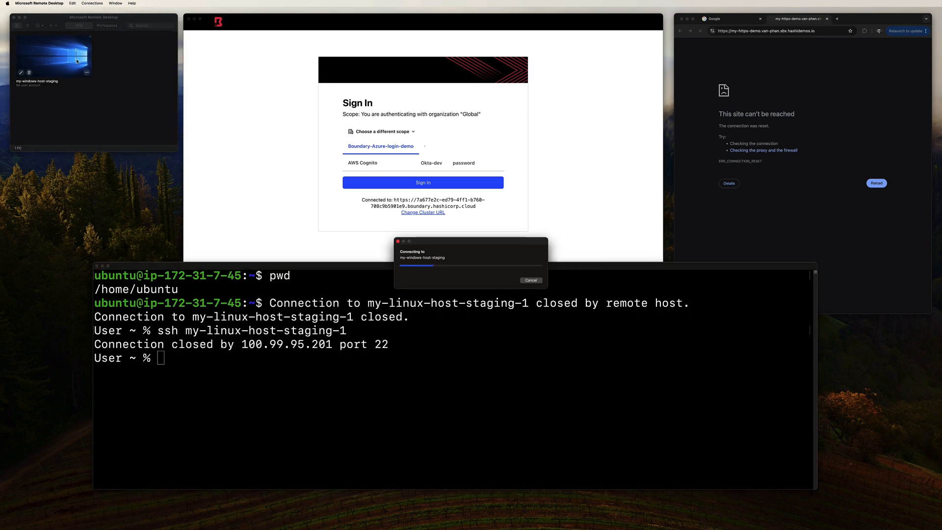